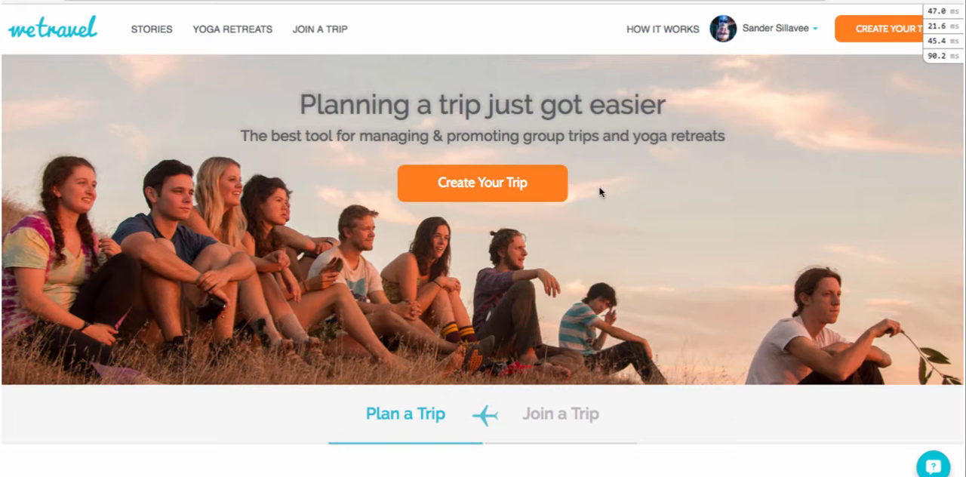
mouse_move(704, 166)
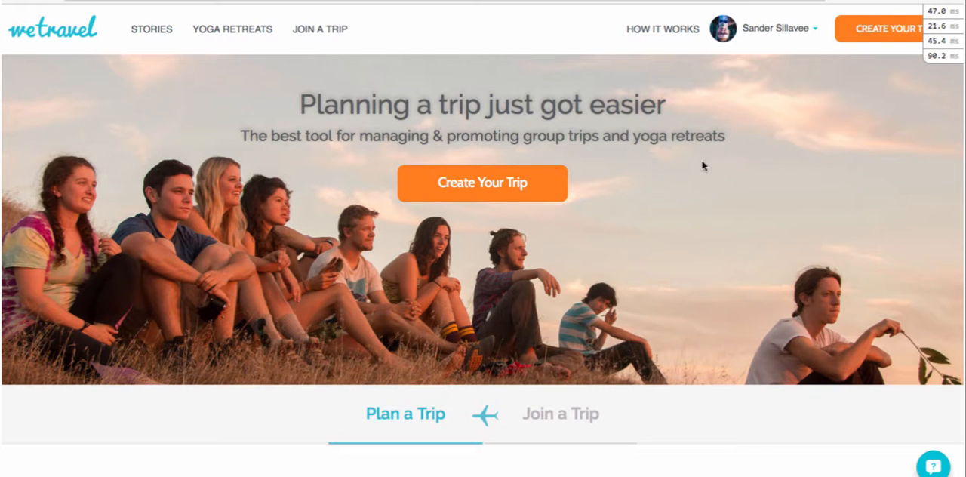
mouse_move(739, 109)
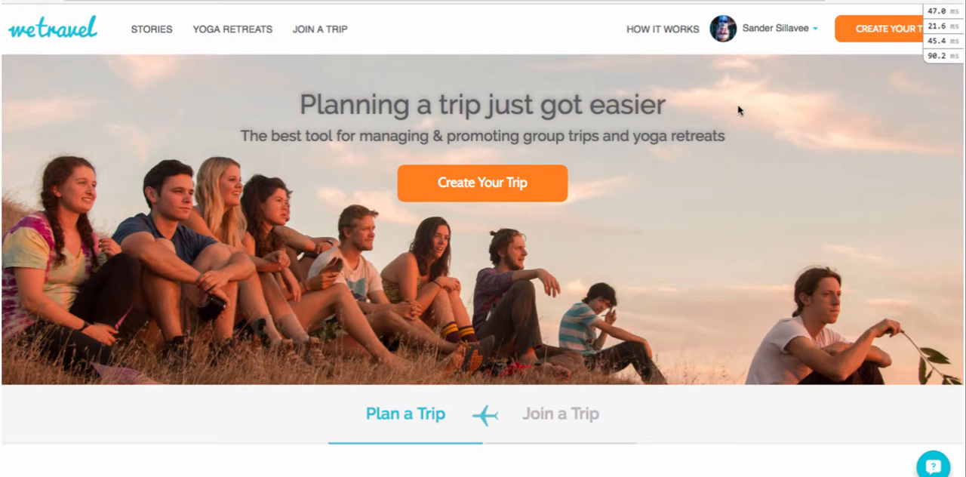
Show the WeTravel account menu from the signed-in home page.
click(778, 29)
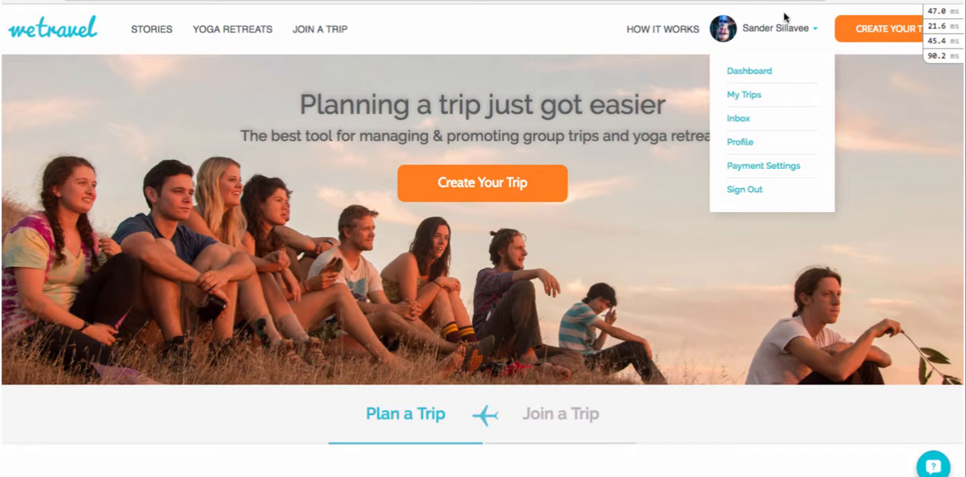
mouse_move(752, 104)
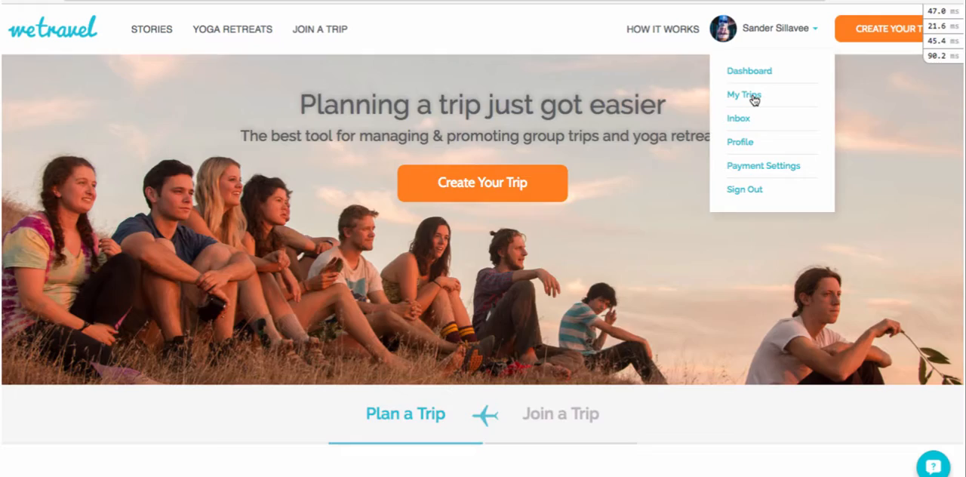
Go to My Trips, where Surf and Yoga - Roadtrip to California is listed as organized.
click(743, 93)
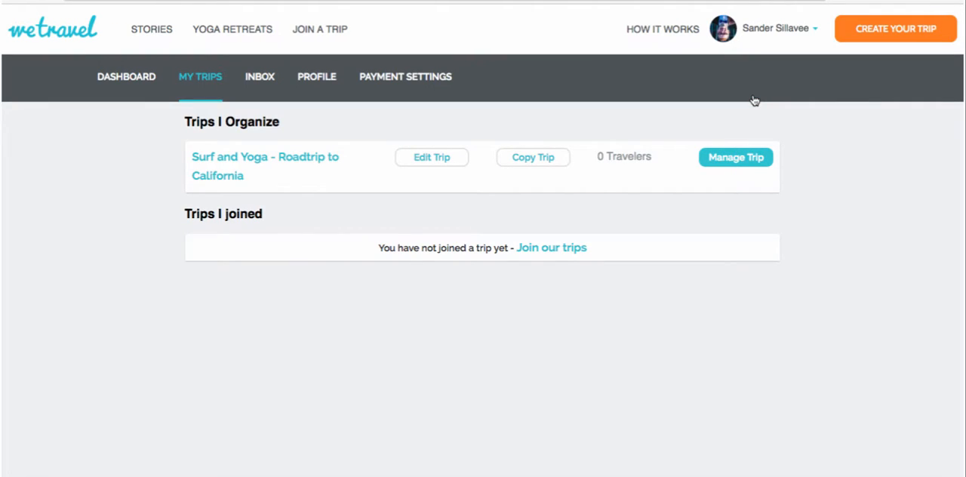
mouse_move(616, 127)
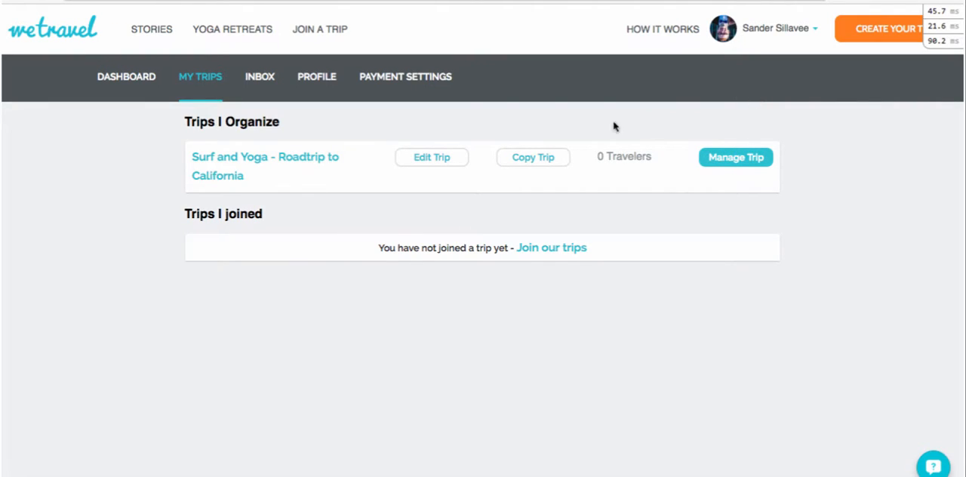
mouse_move(276, 199)
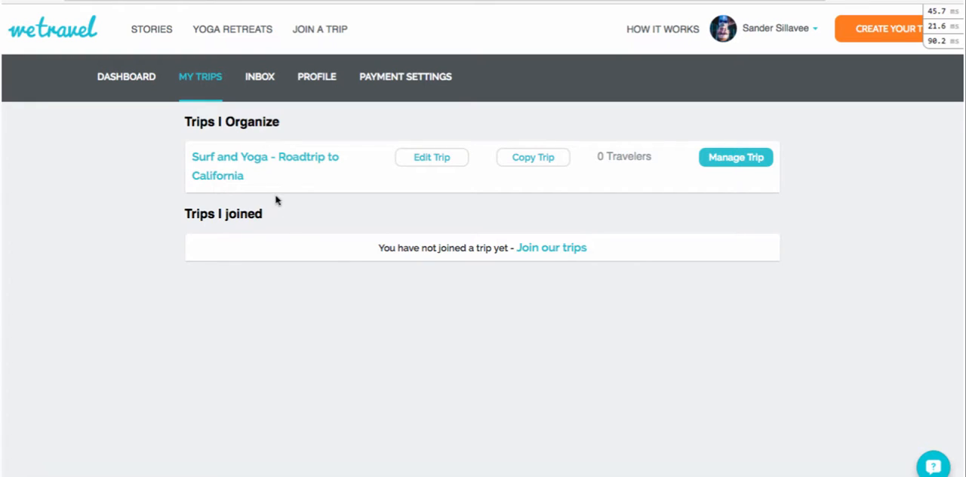
mouse_move(359, 140)
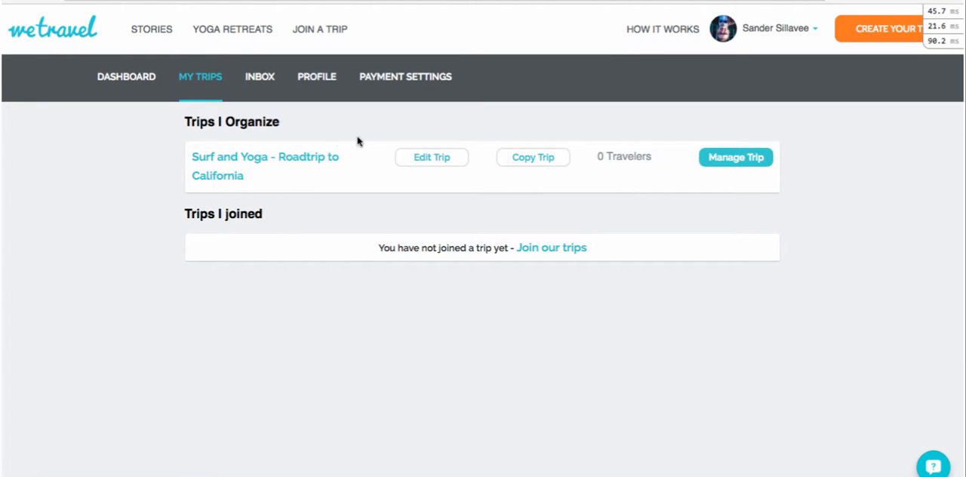
mouse_move(337, 178)
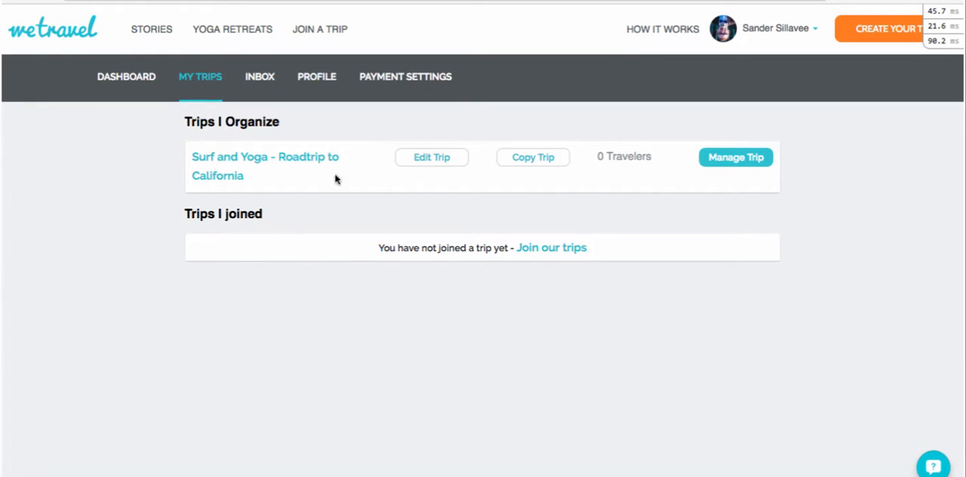
mouse_move(607, 212)
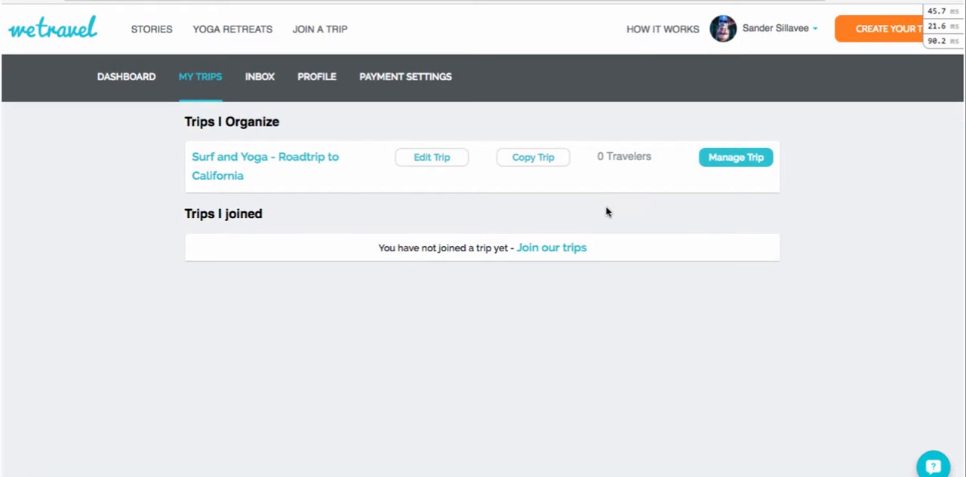
mouse_move(749, 177)
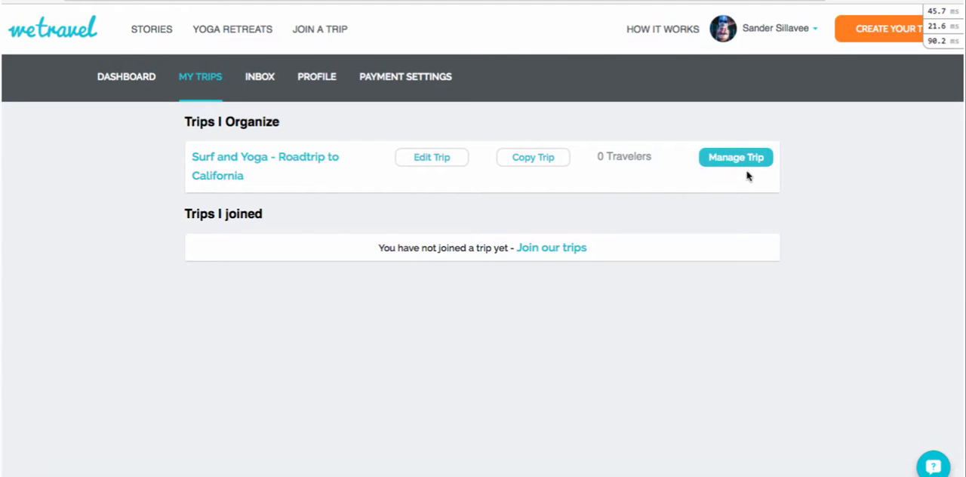
mouse_move(748, 163)
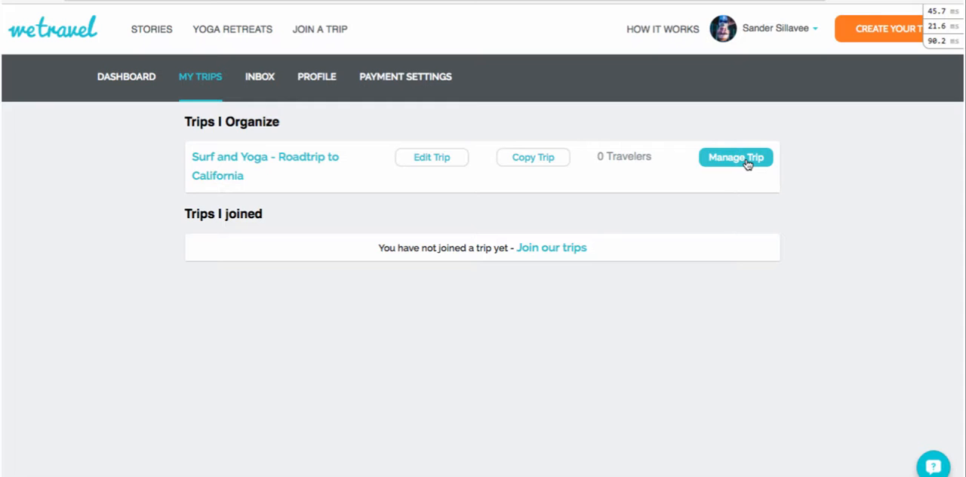
Manage the Surf and Yoga trip and reach its Promote Your Trip section.
click(735, 157)
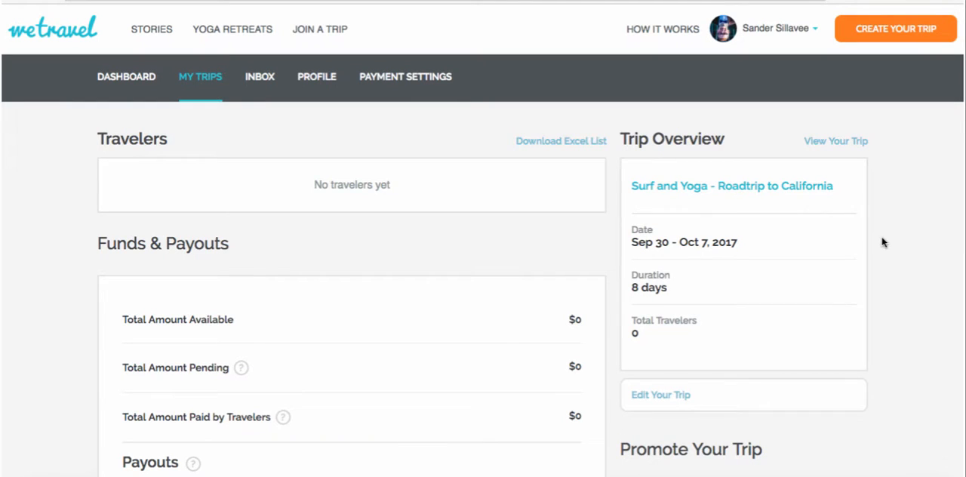
scroll(down, 3)
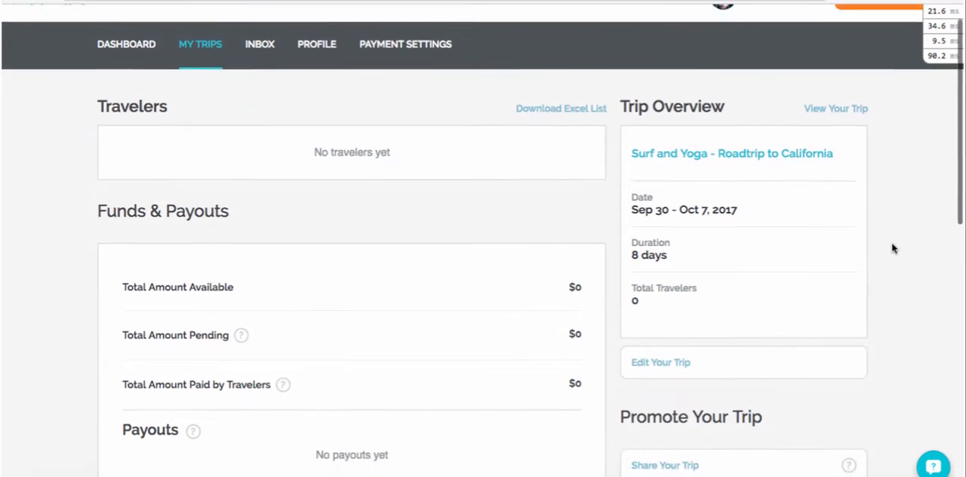
scroll(down, 3)
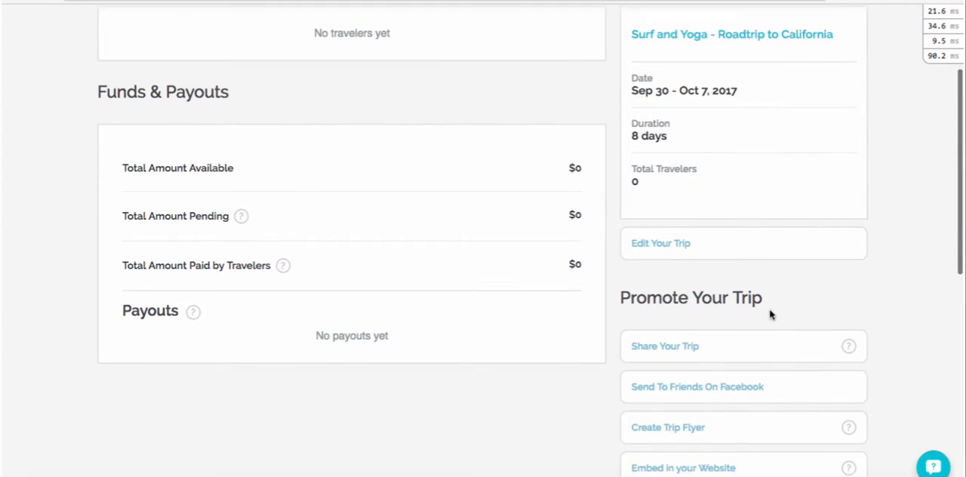
scroll(down, 3)
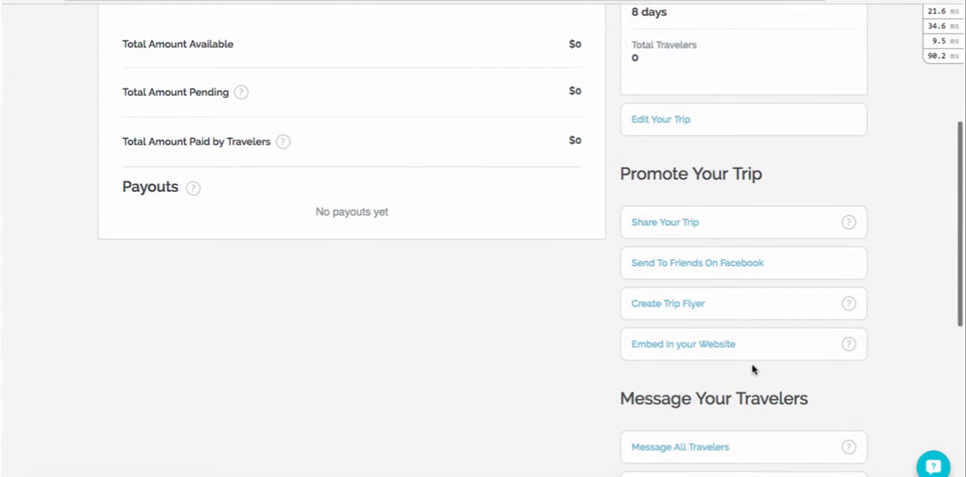
mouse_move(743, 344)
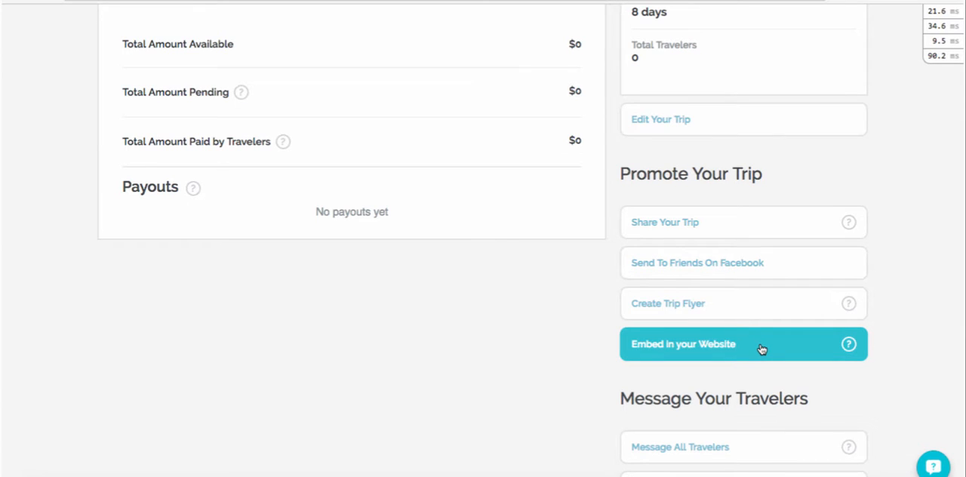
Get the Embed in your Website code snippet for the Surf and Yoga trip.
click(743, 344)
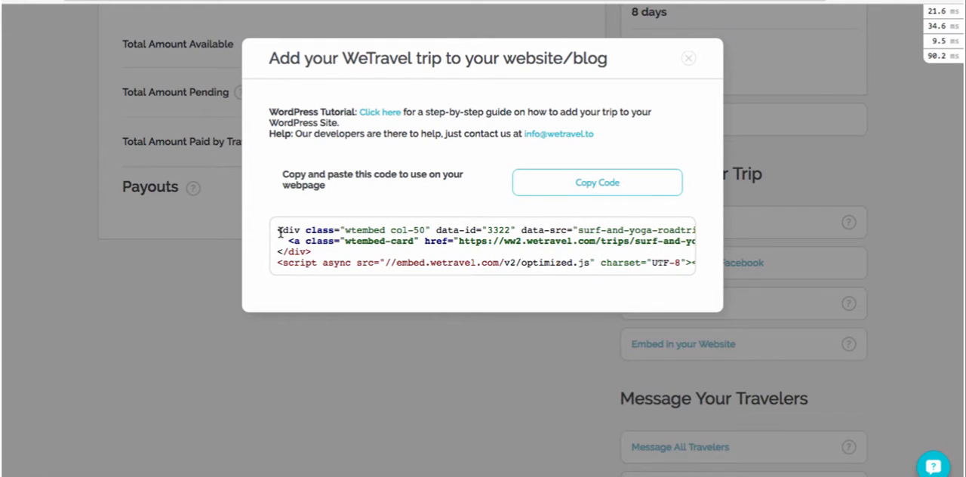
mouse_move(549, 232)
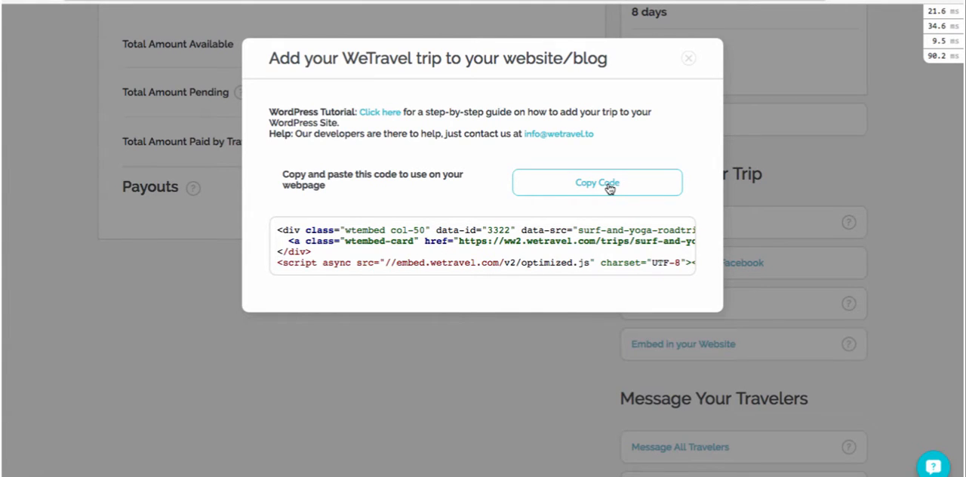
mouse_move(317, 21)
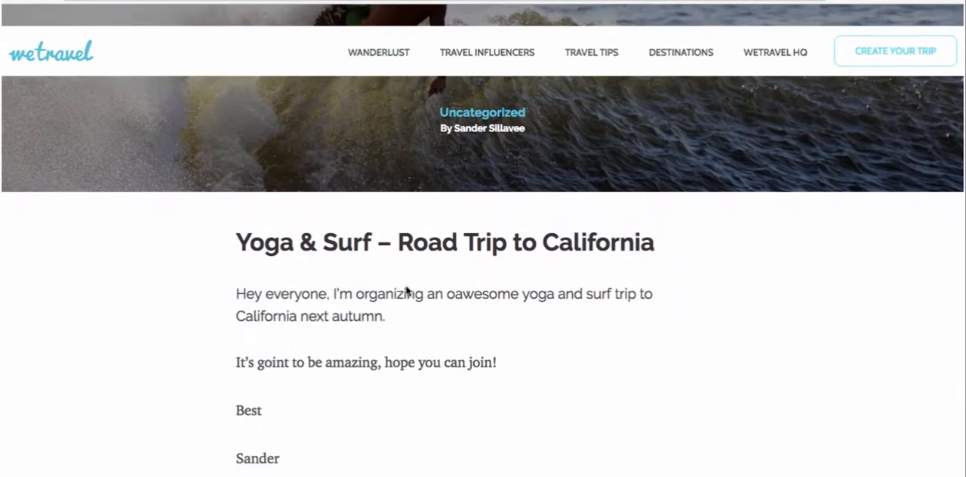
Scroll through the text of the Yoga & Surf – Road Trip to California draft post.
scroll(down, 3)
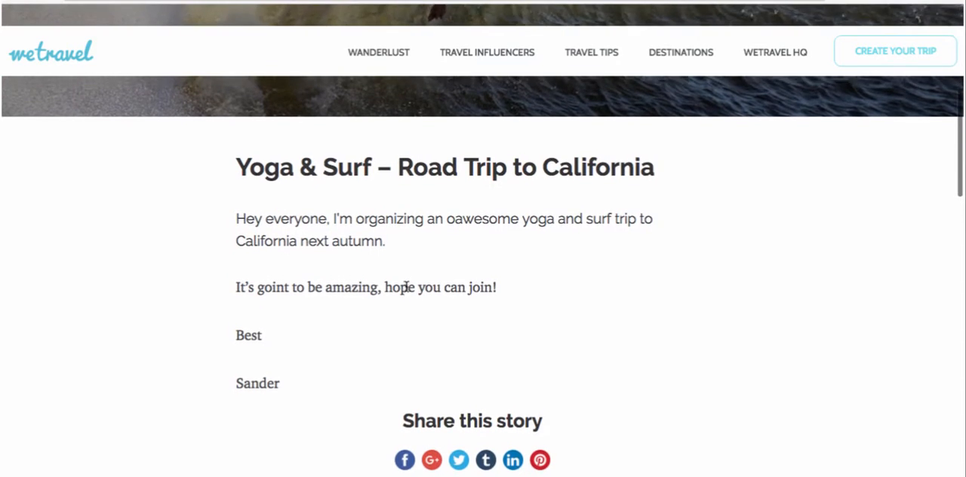
scroll(up, 3)
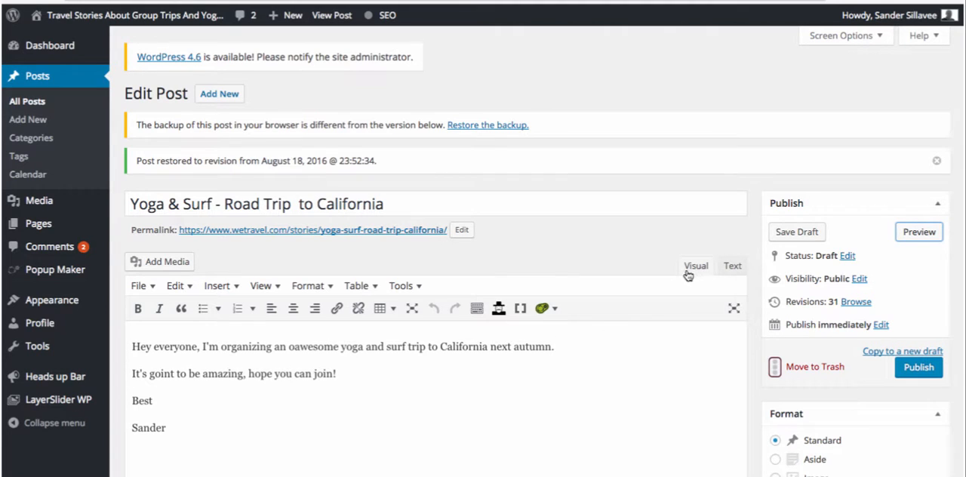
mouse_move(731, 266)
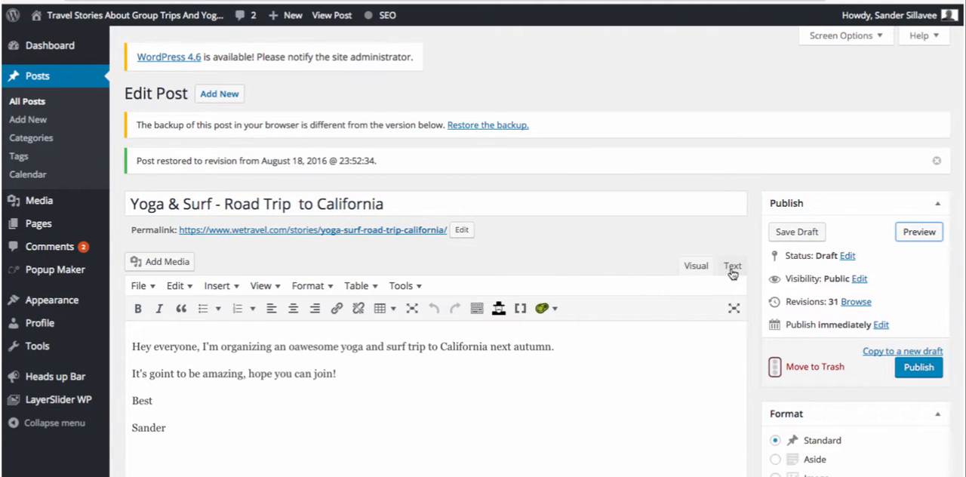
Switch the post editor to Text mode for pasting the WeTravel embed HTML.
click(732, 266)
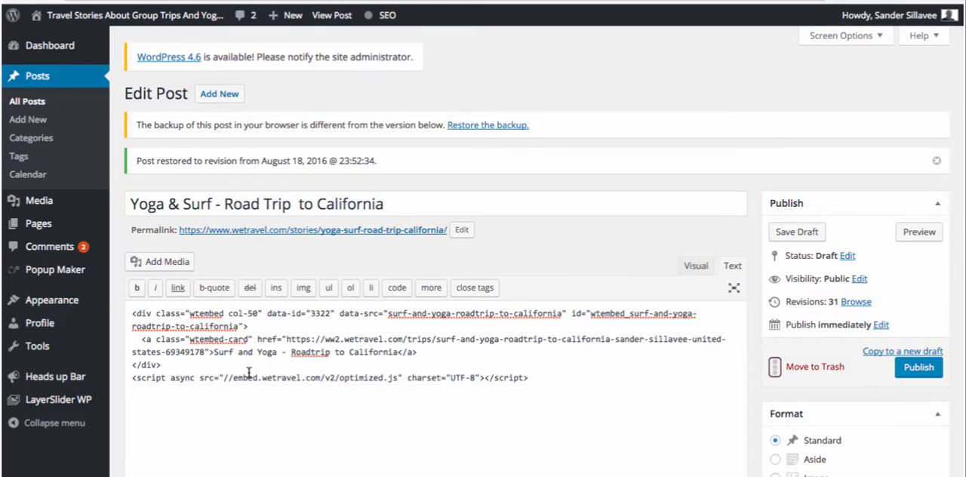
mouse_move(917, 232)
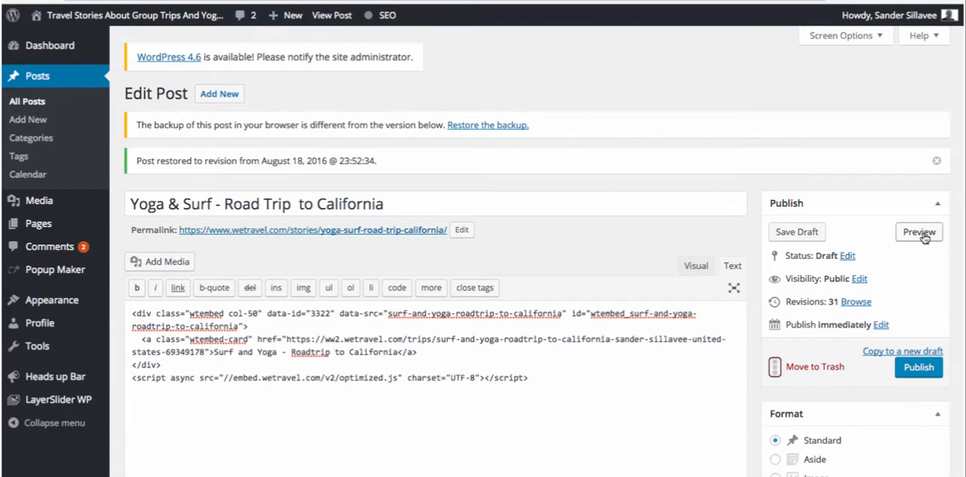
Preview the post and follow the trip card's See Details & Register Now link to WeTravel.
click(917, 232)
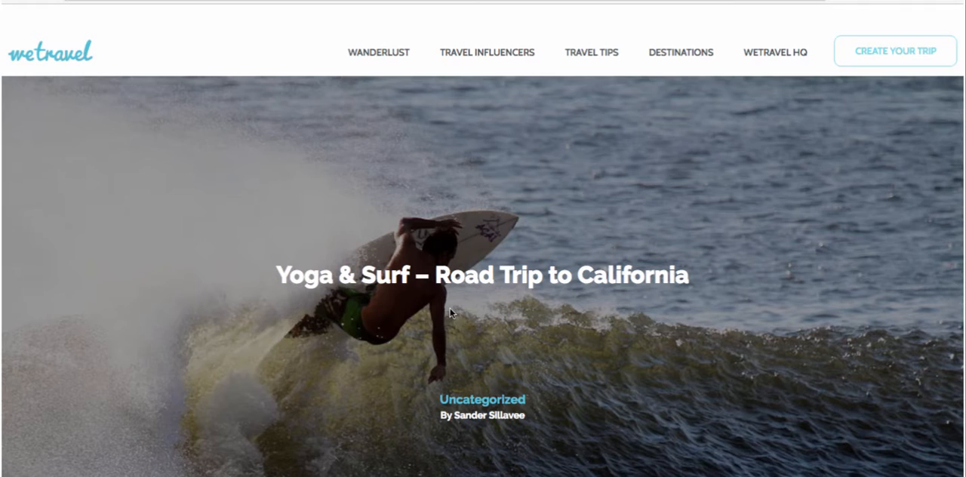
scroll(down, 3)
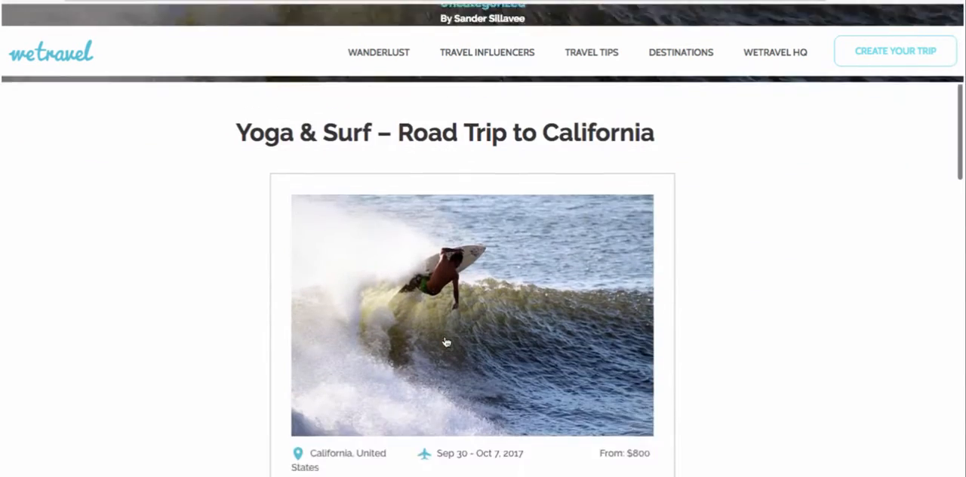
scroll(down, 3)
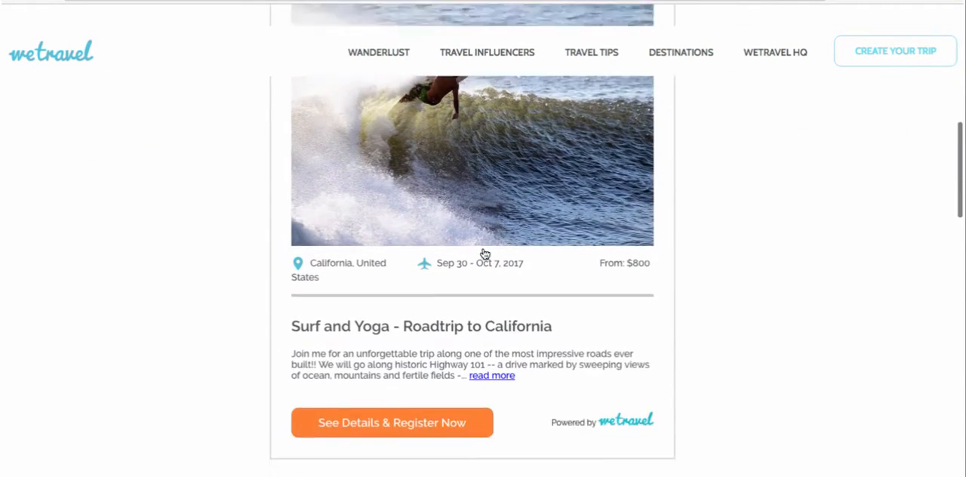
scroll(down, 3)
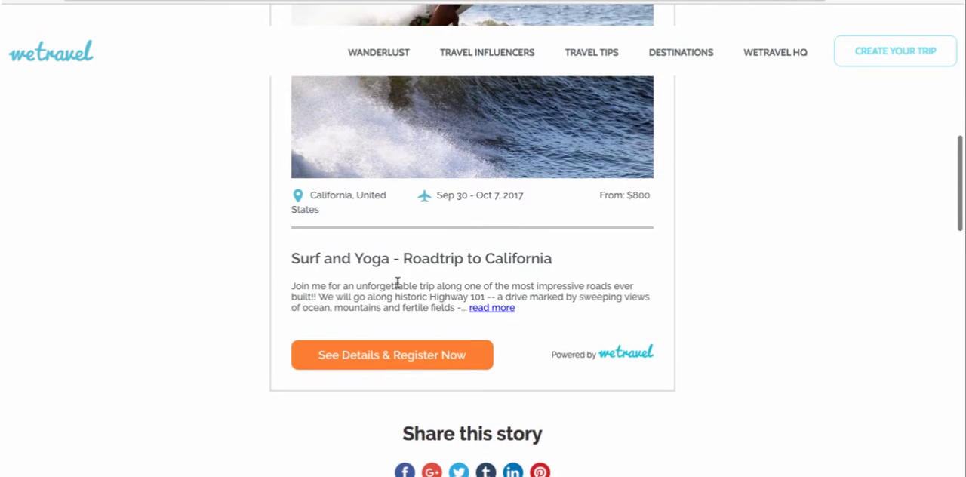
scroll(up, 3)
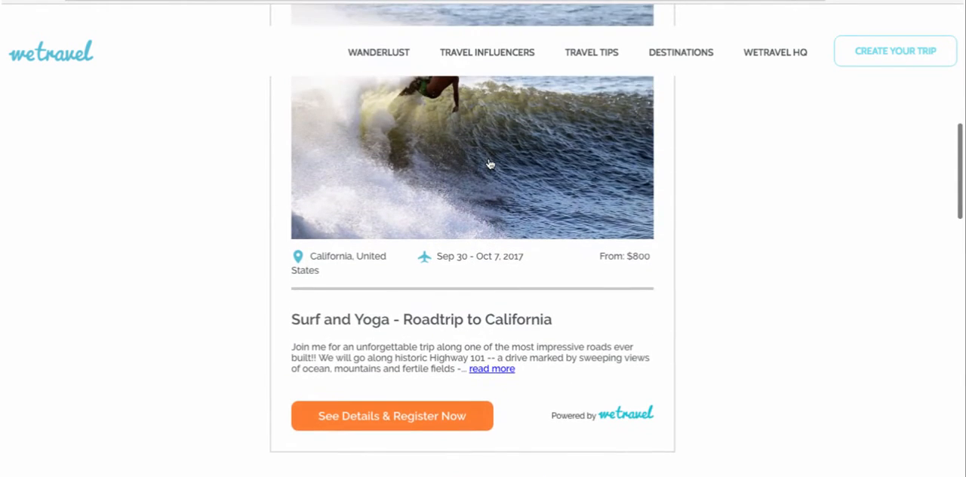
click(393, 416)
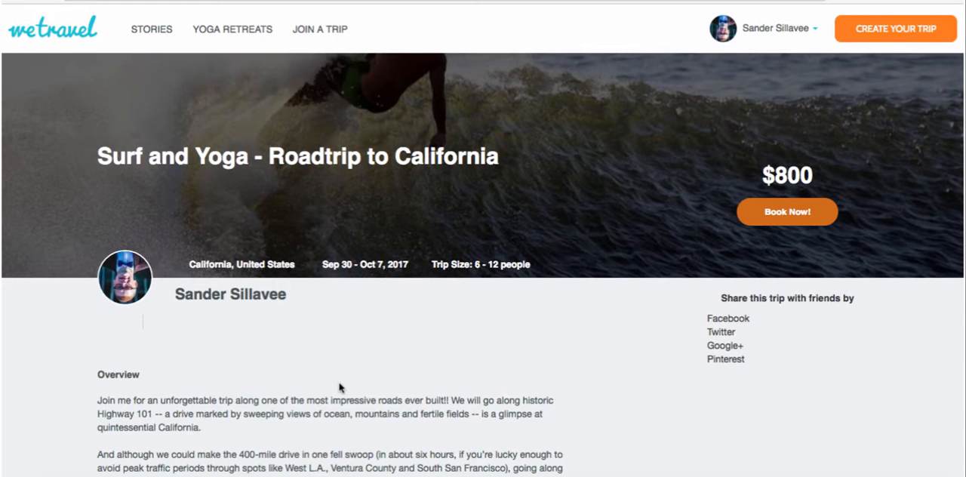